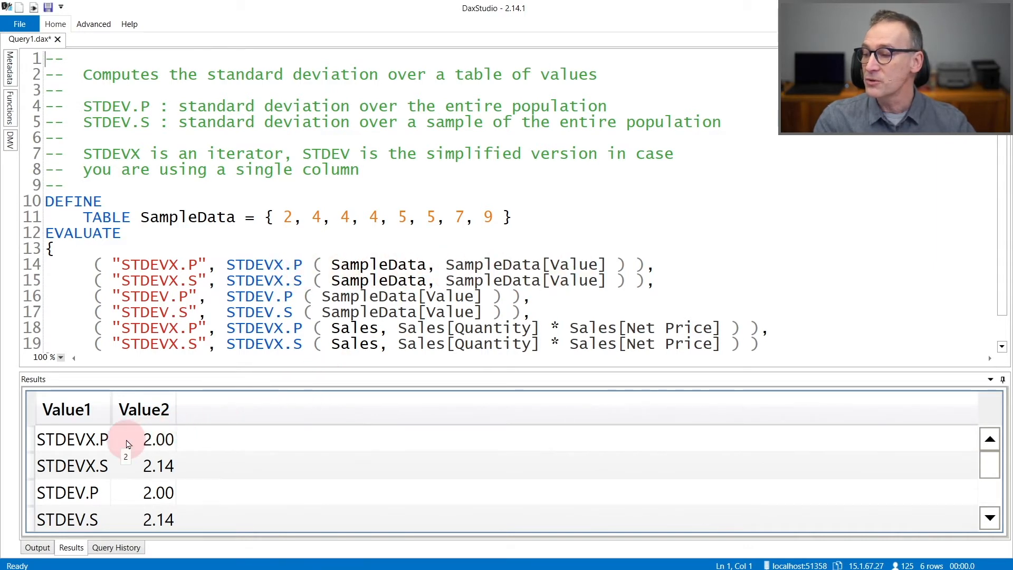
pyautogui.moveTo(242, 296)
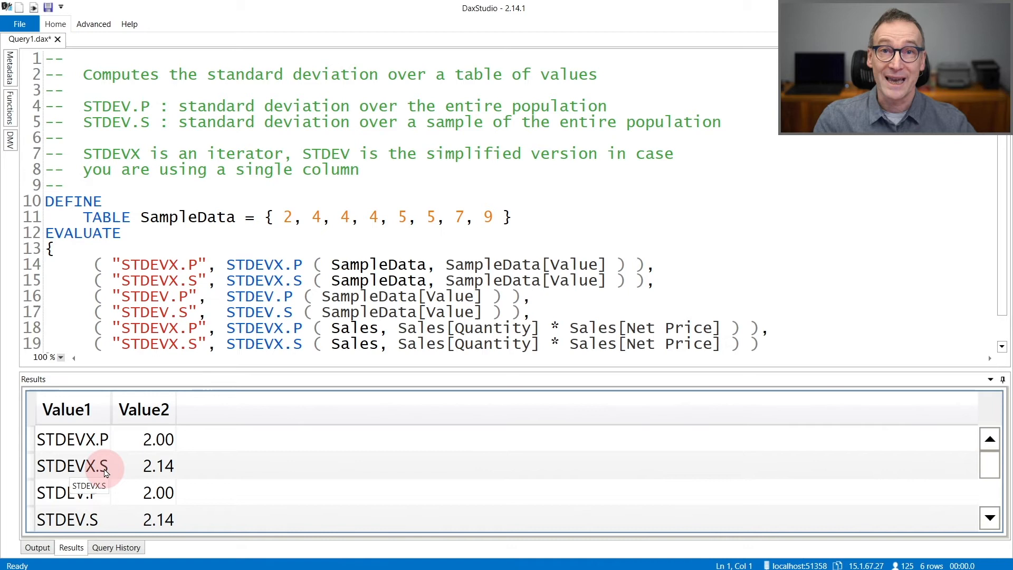
pyautogui.moveTo(161, 473)
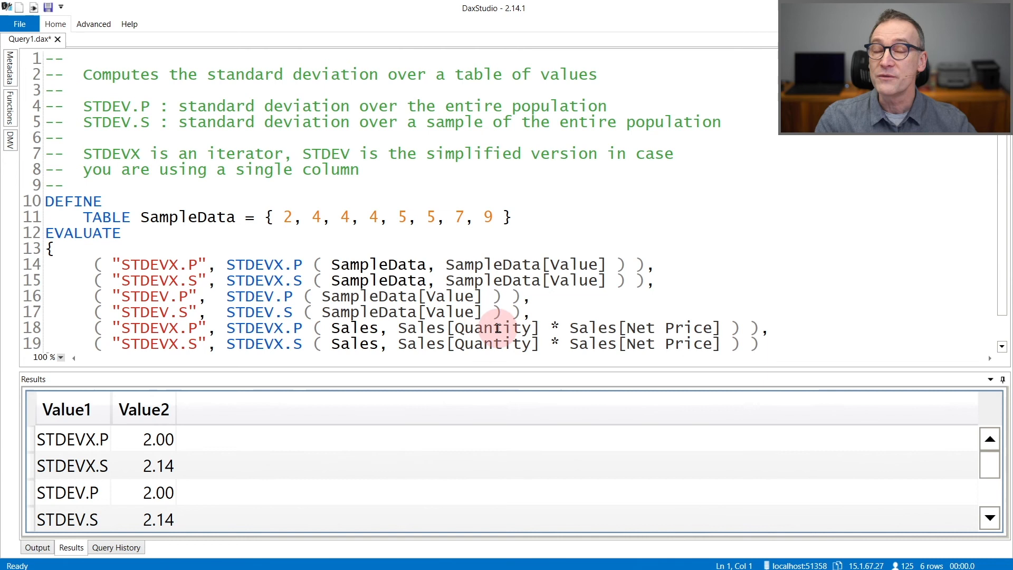
pyautogui.moveTo(646, 325)
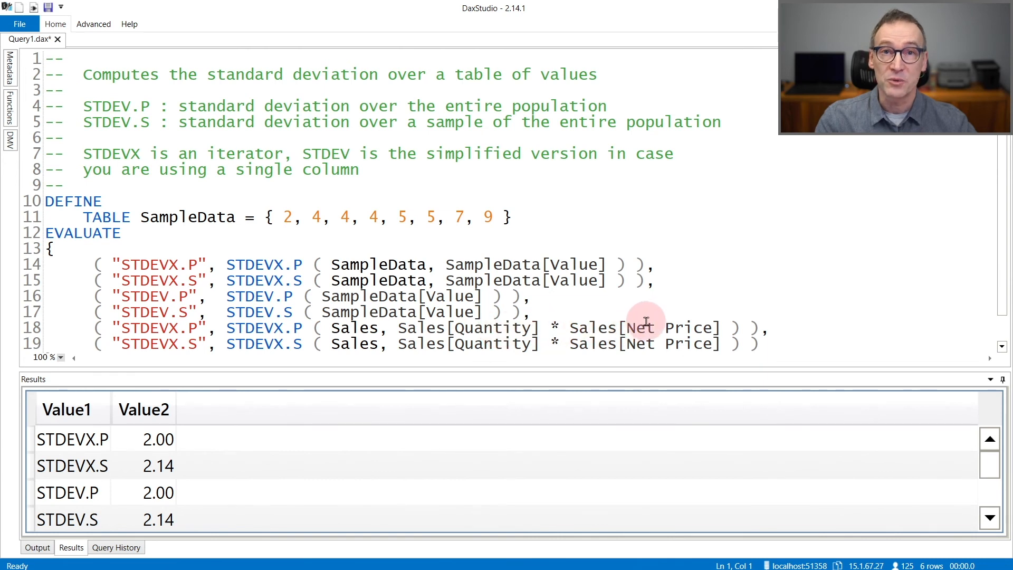
pyautogui.moveTo(656, 337)
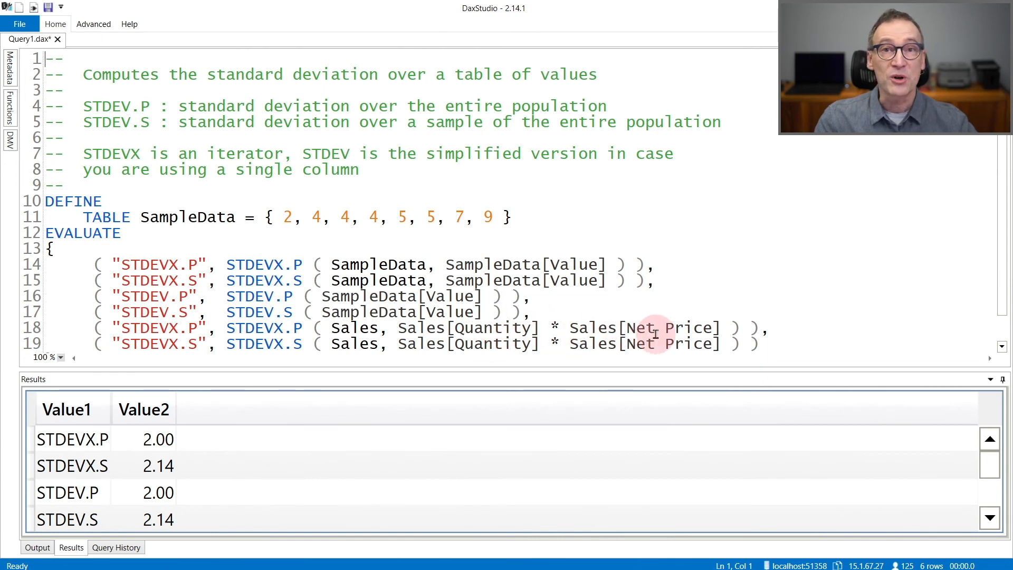